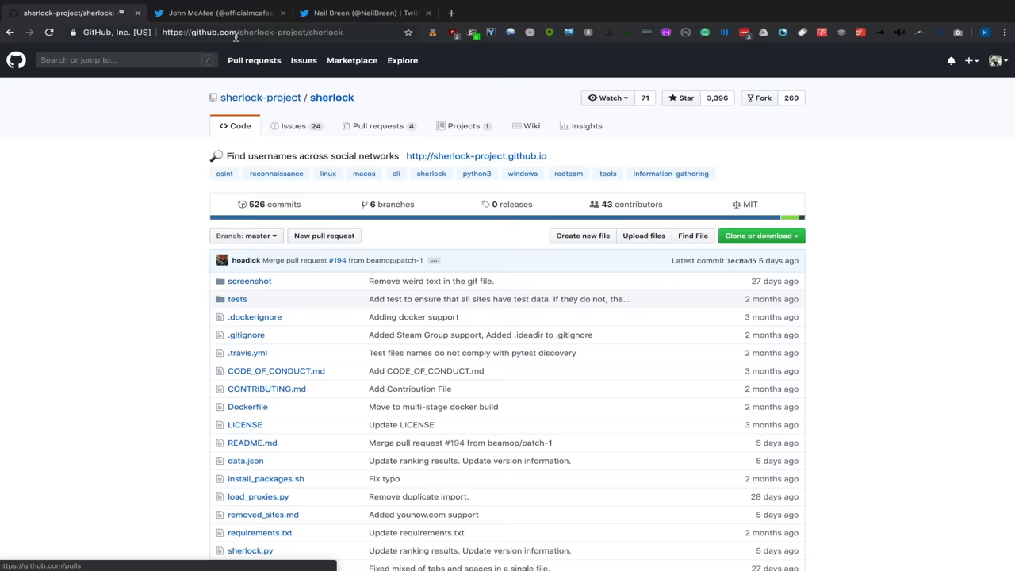
# Step: Install Sherlock's requirements with pip3, all already satisfied, then begin the python3 sherlock.py command
pyautogui.scroll(-3)
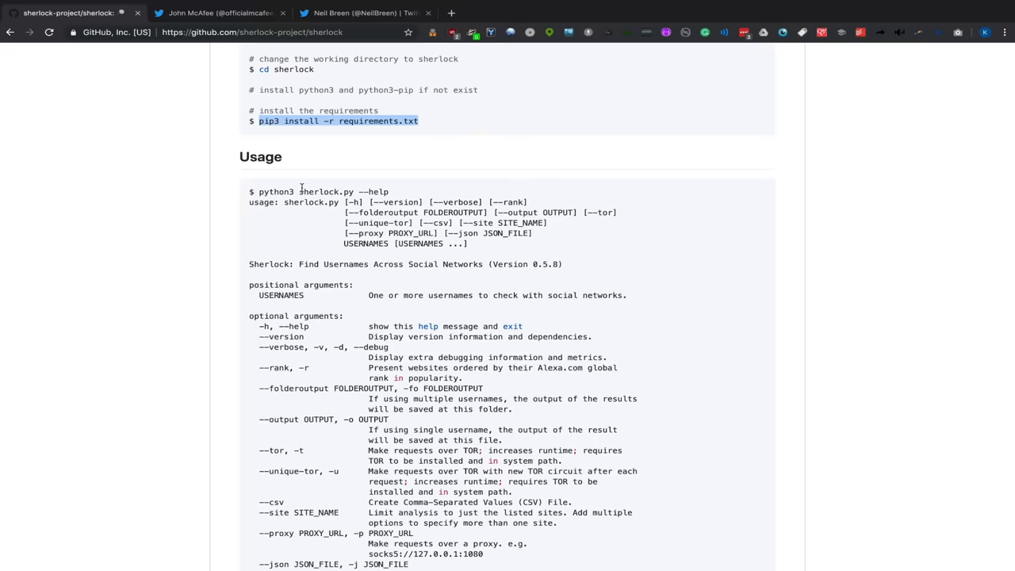
pyautogui.scroll(-3)
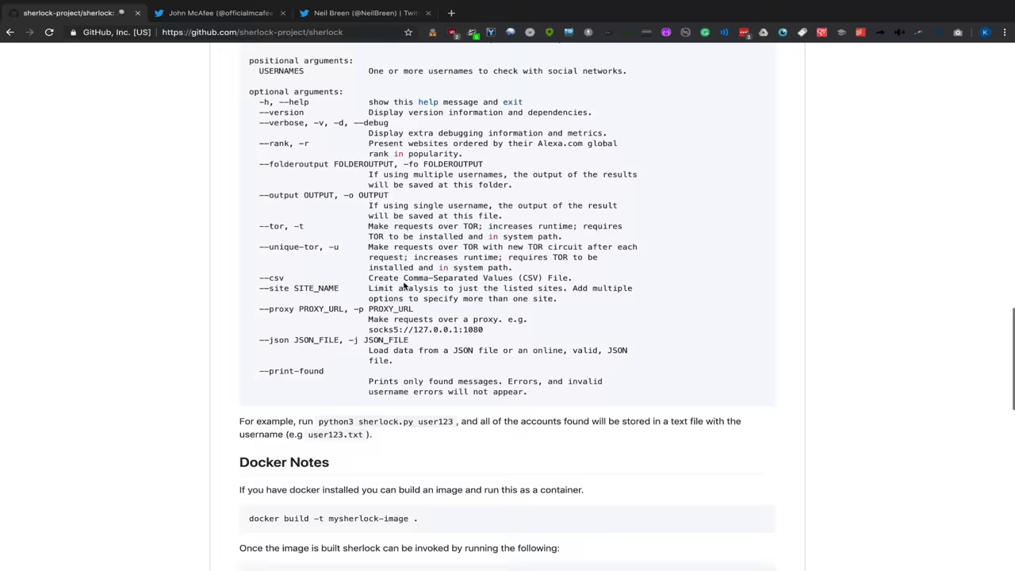
pyautogui.scroll(3)
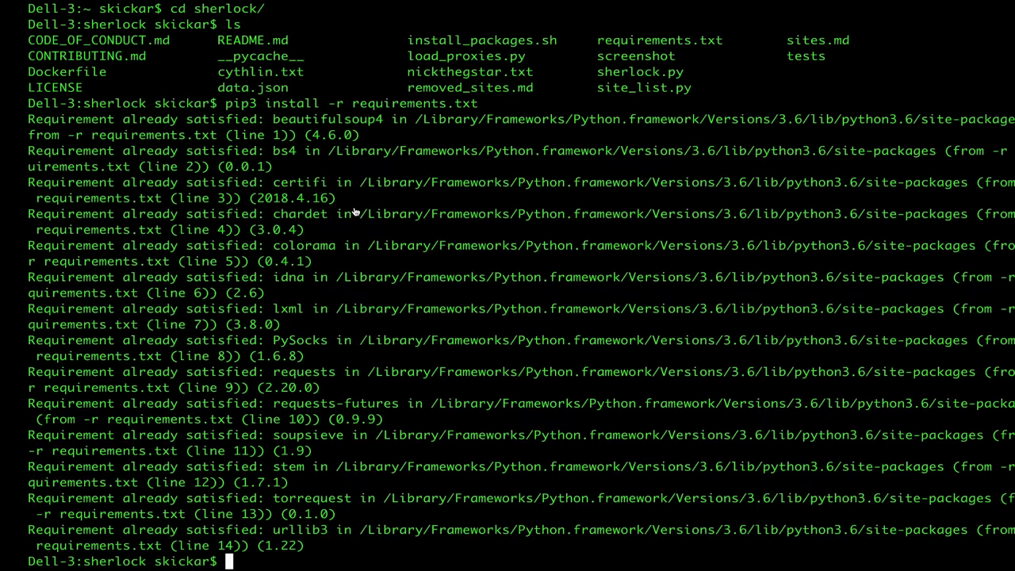
pyautogui.write('python3 sherlock.py')
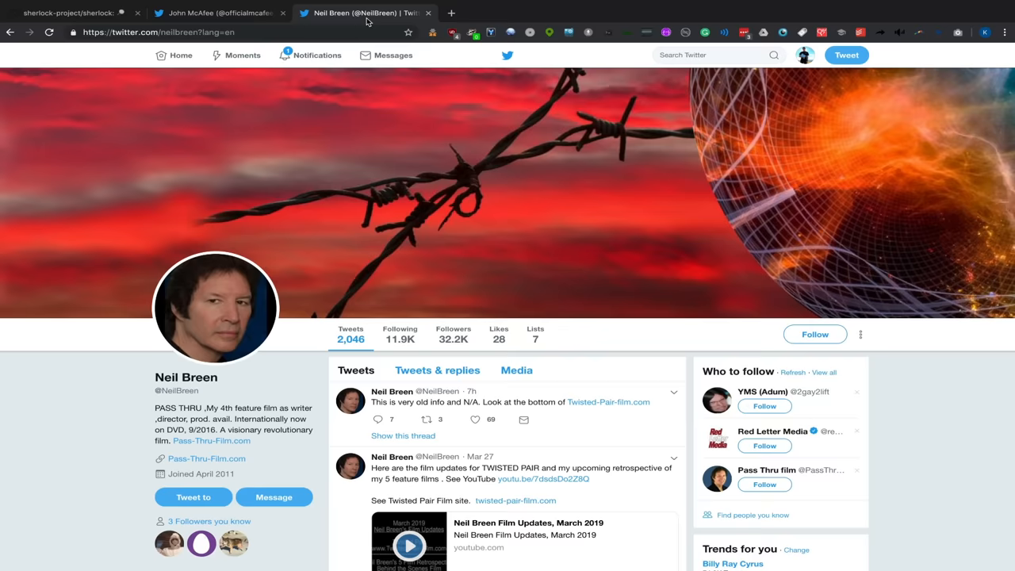
pyautogui.moveTo(177, 390)
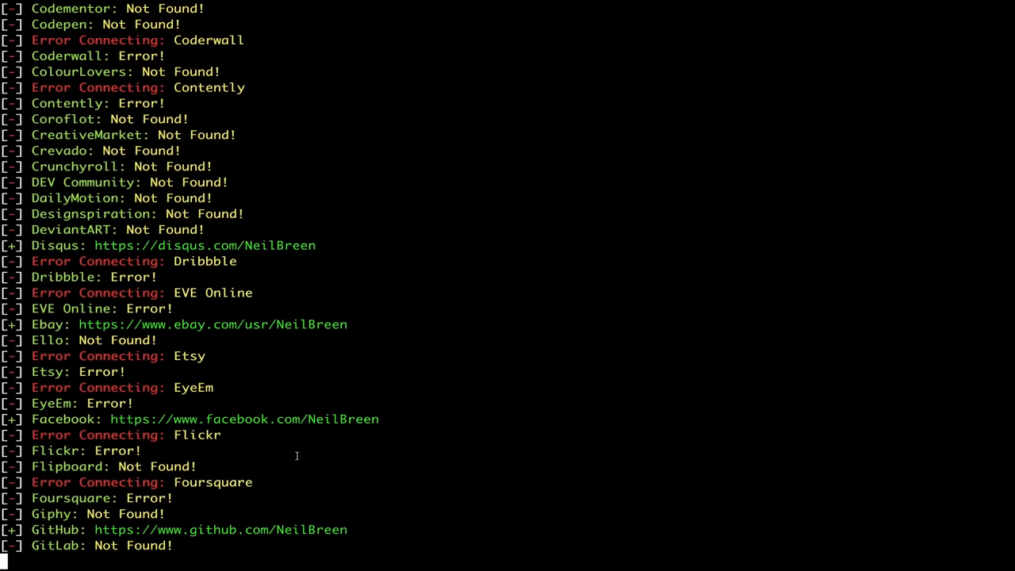
# Step: Scroll through Sherlock's NeilBreen results listing found sites such as Reddit, Spotify and Steam
pyautogui.scroll(-3)
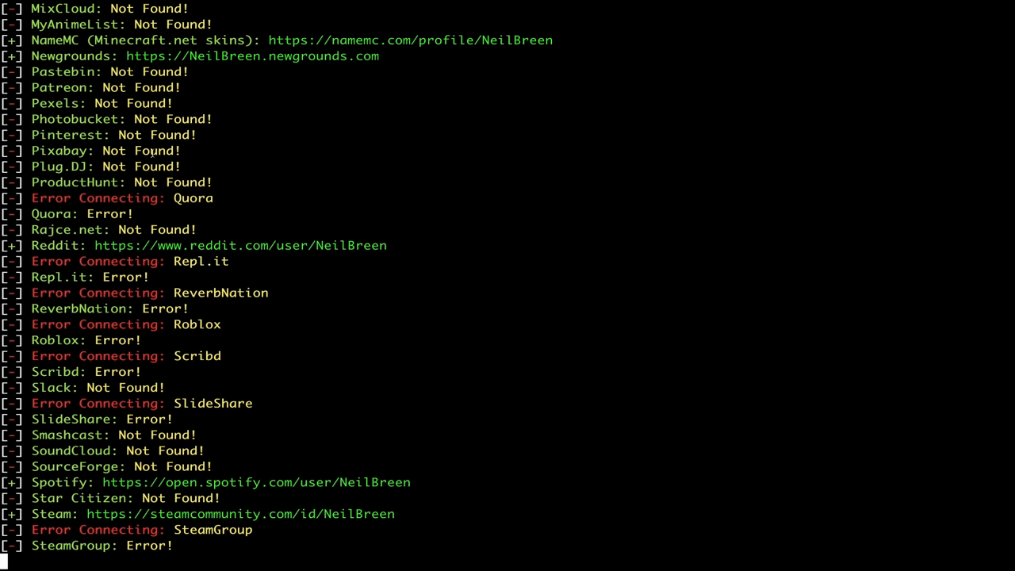
pyautogui.moveTo(282, 138)
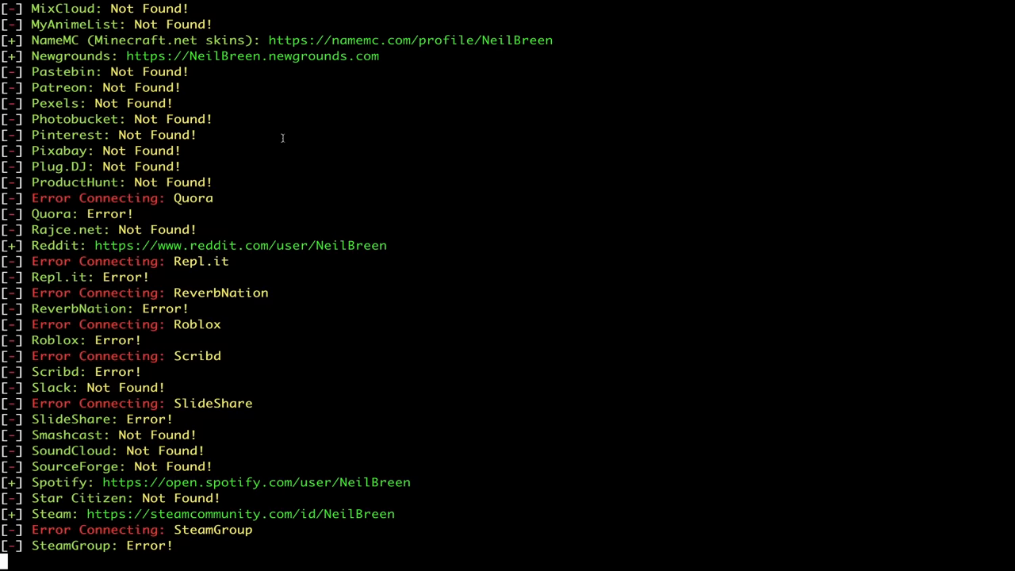
pyautogui.scroll(3)
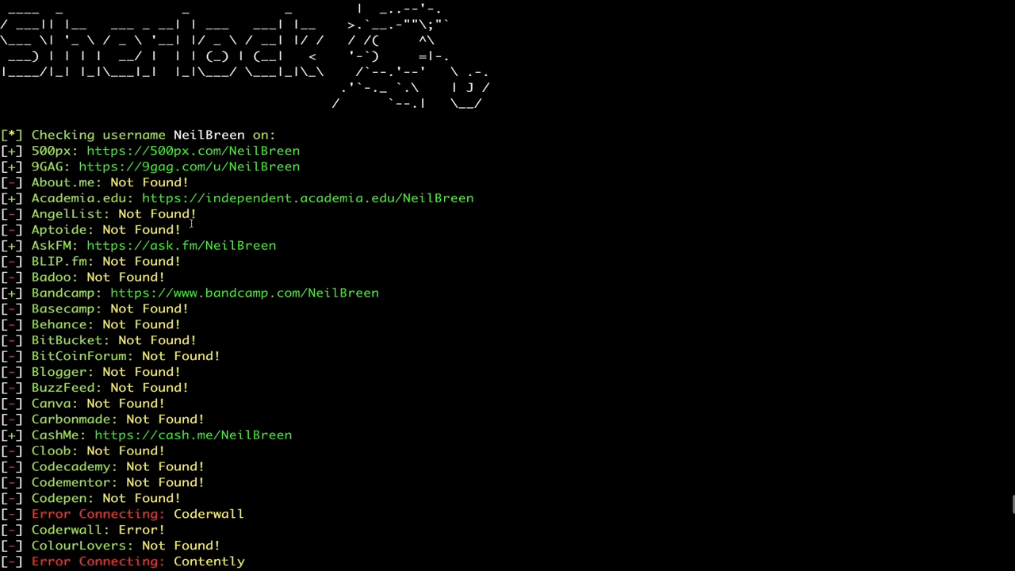
pyautogui.scroll(-3)
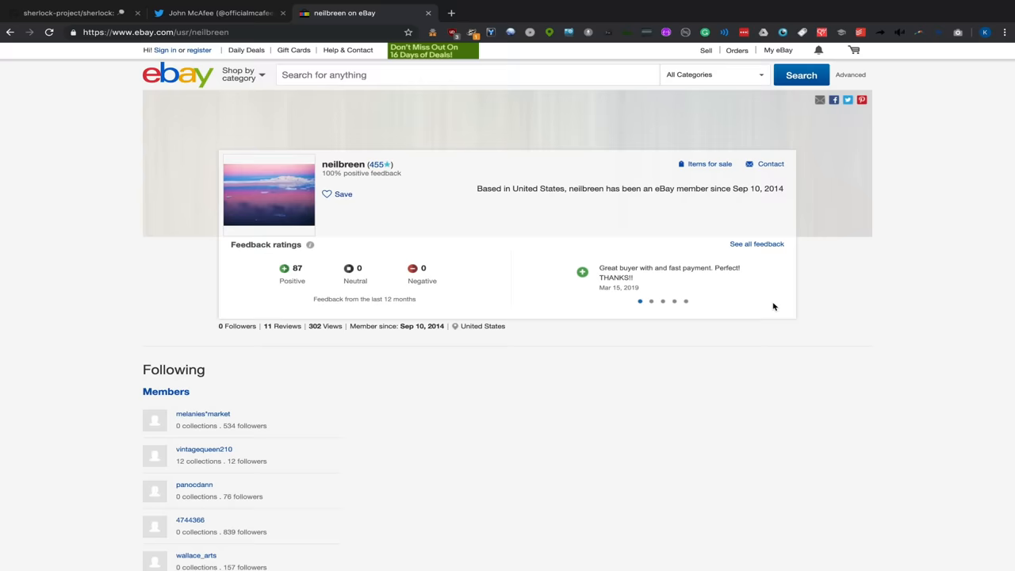
# Step: Open See all reviews on NeilBreen's eBay profile and browse the member's review list
pyautogui.scroll(-3)
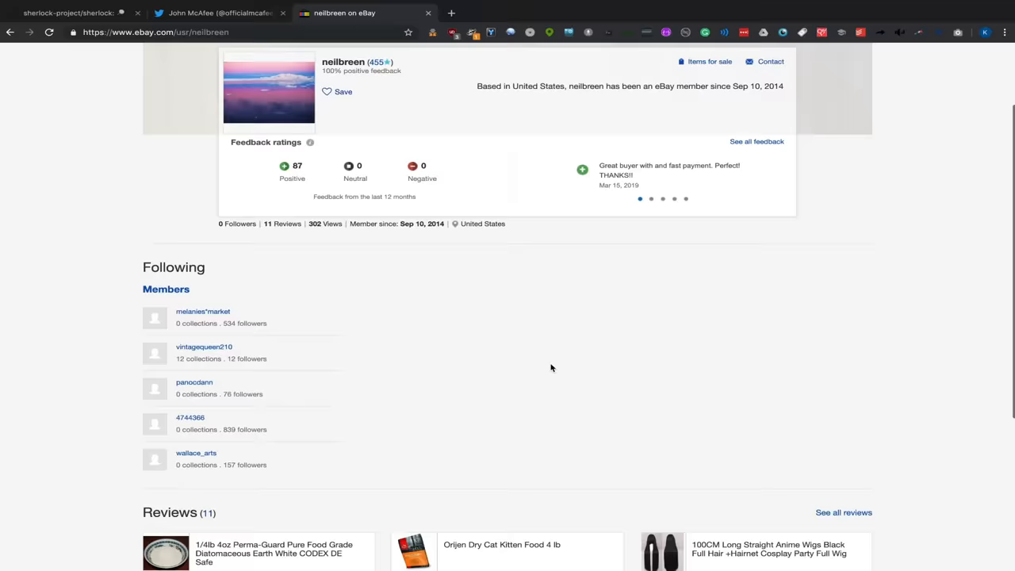
pyautogui.click(844, 512)
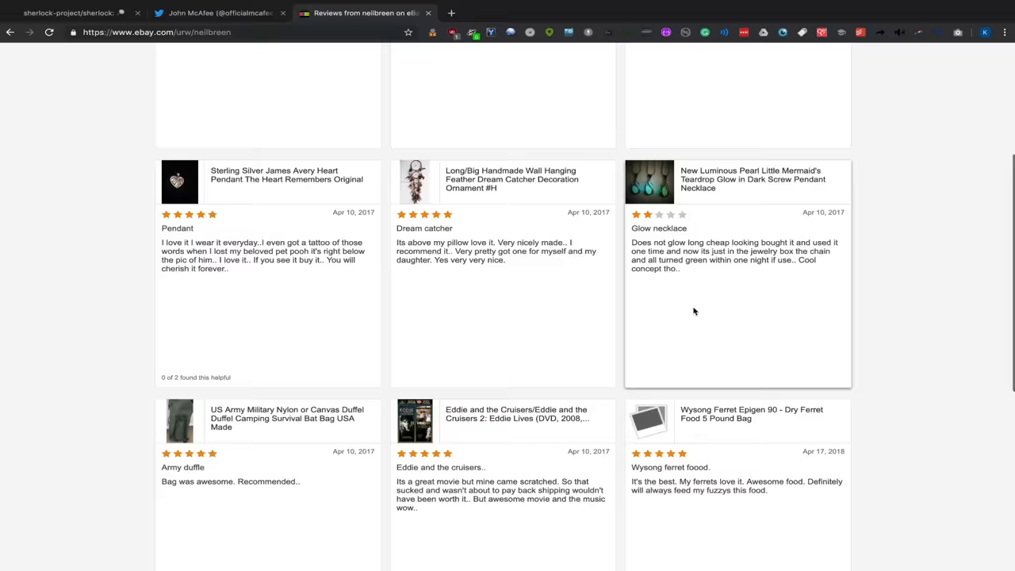
pyautogui.scroll(-3)
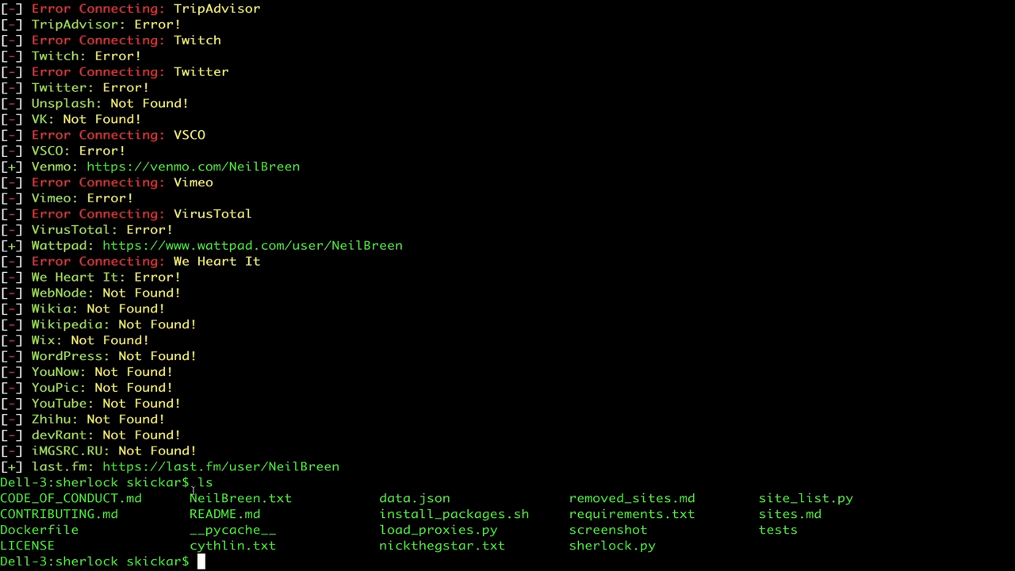
# Step: Open the saved NeilBreen.txt results file in nano
pyautogui.write('nano NeilBreen.txt')
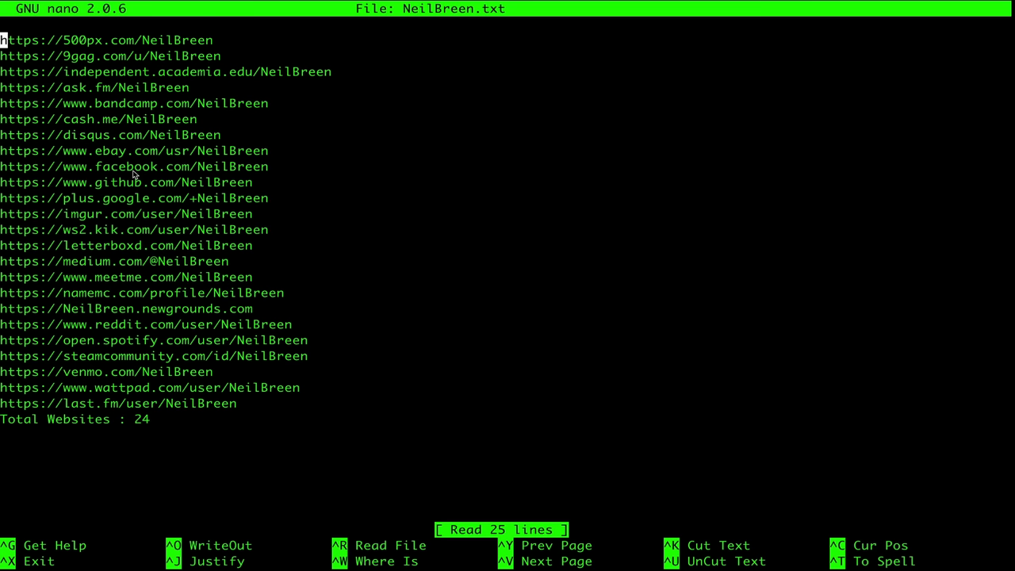
pyautogui.moveTo(151, 345)
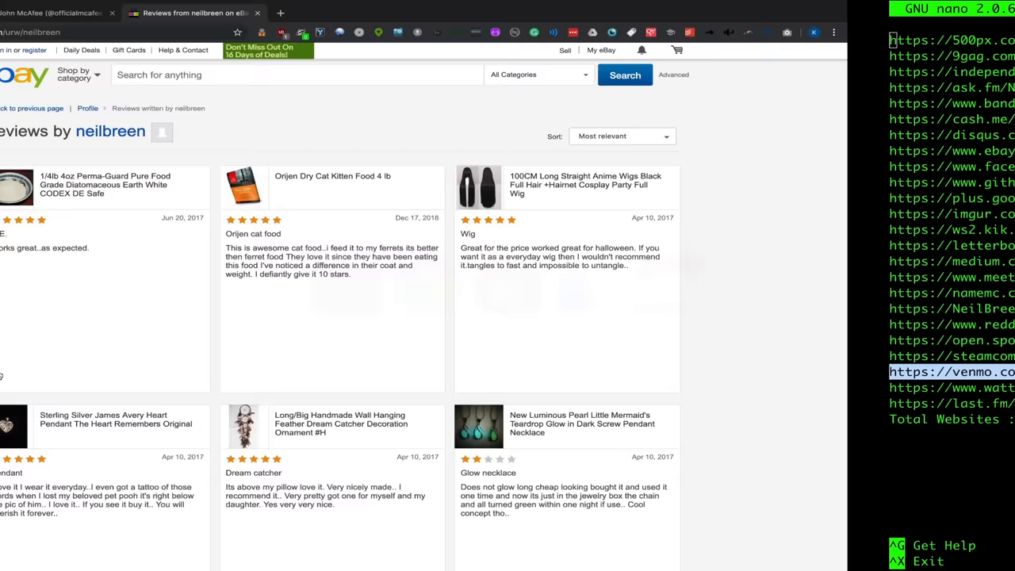
# Step: Return focus to NeilBreen.txt in nano listing its 24 found profile links
pyautogui.click(950, 371)
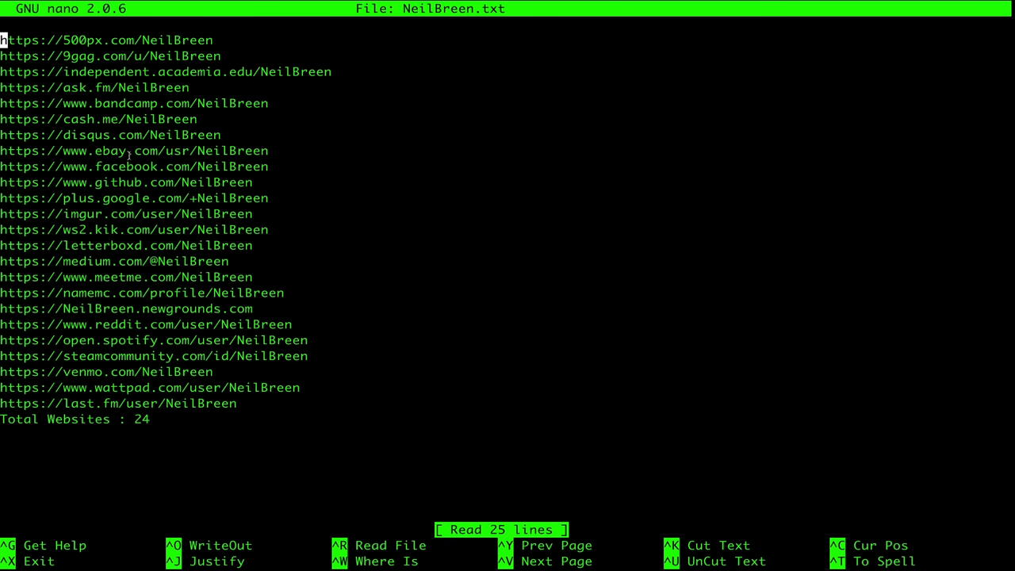
pyautogui.moveTo(72, 60)
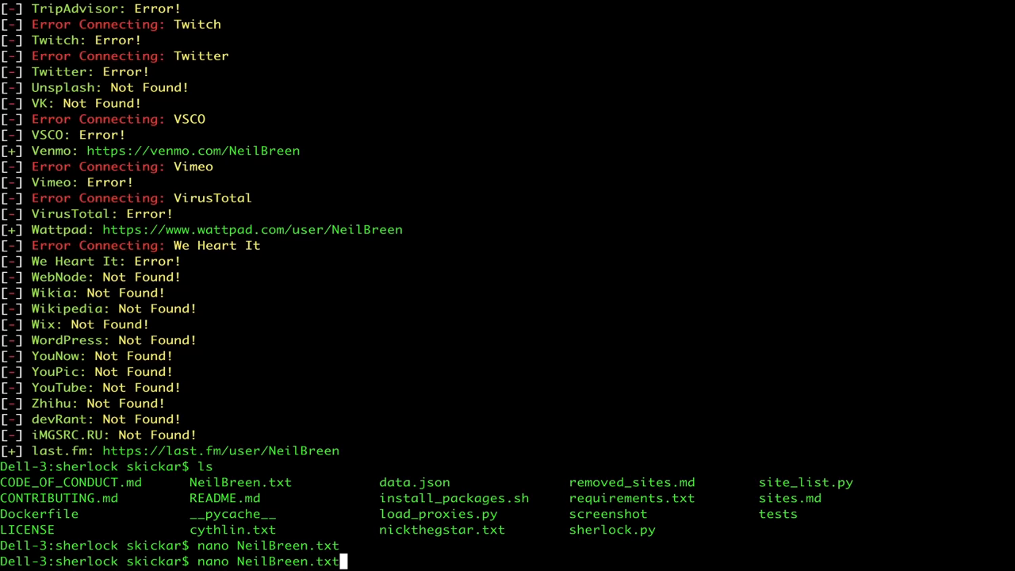
# Step: Run python3 sherlock.py officialmcafee and follow the per-site found/not-found output
pyautogui.write('python3 sherlock.py officialmcafee')
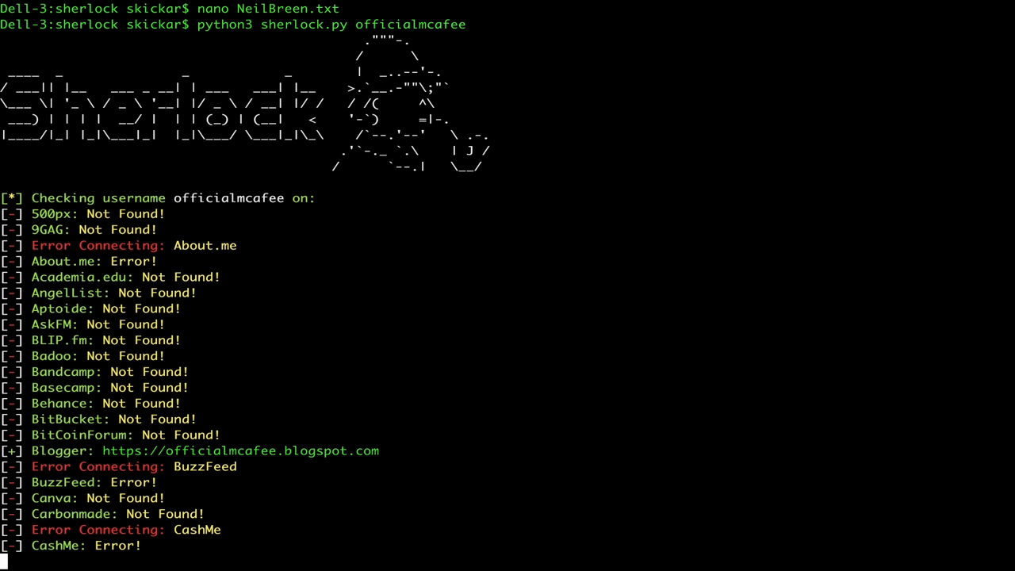
pyautogui.scroll(-3)
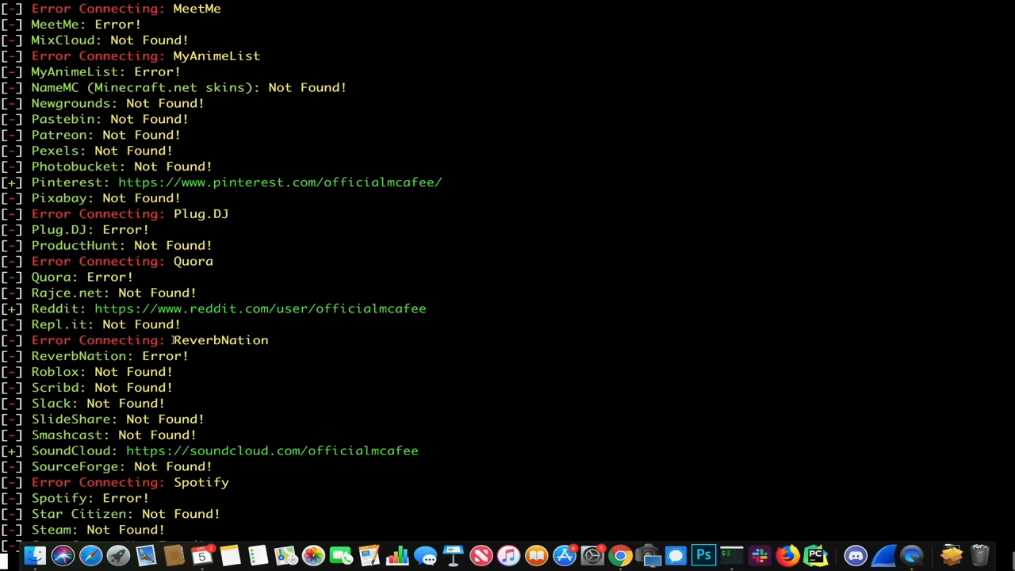
pyautogui.scroll(-3)
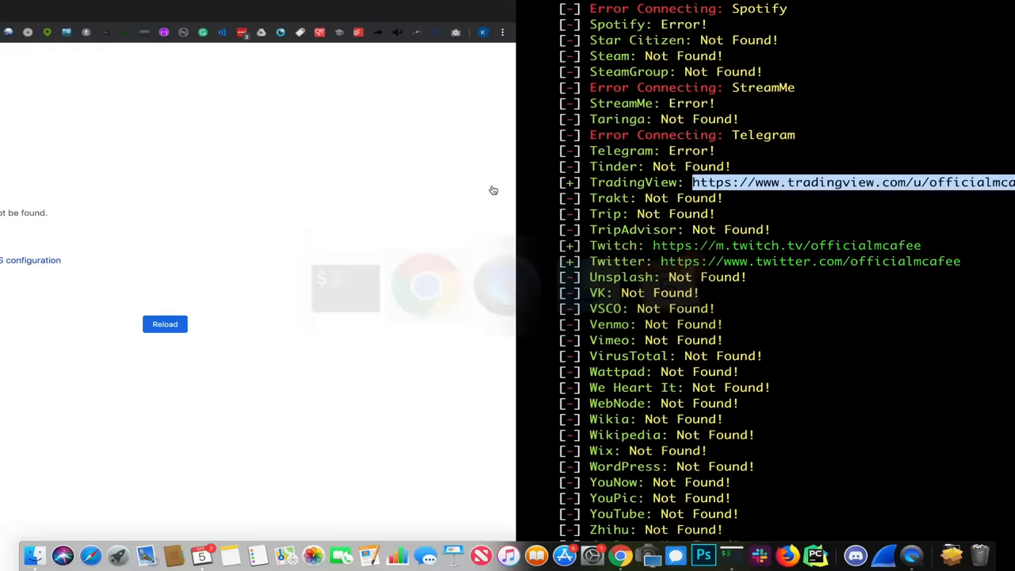
# Step: Check a found profile like TradingView in the browser while the officialmcafee search completes
pyautogui.click(848, 182)
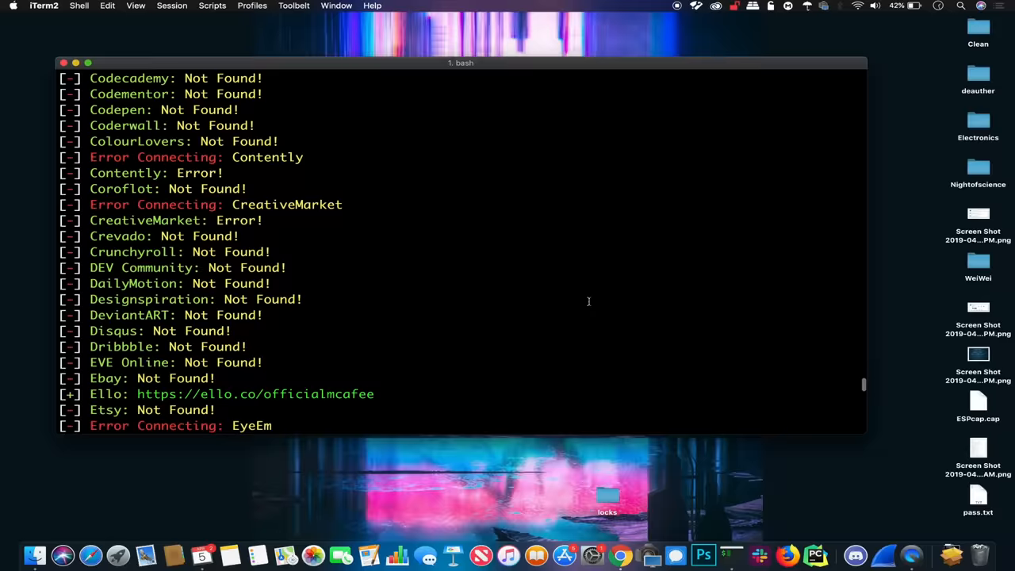
pyautogui.scroll(-3)
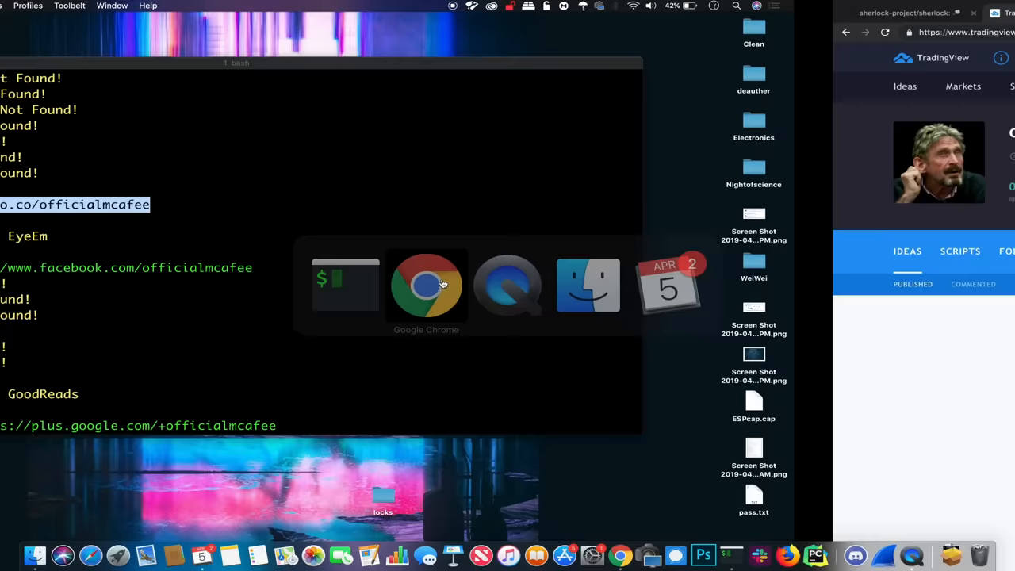
pyautogui.click(425, 286)
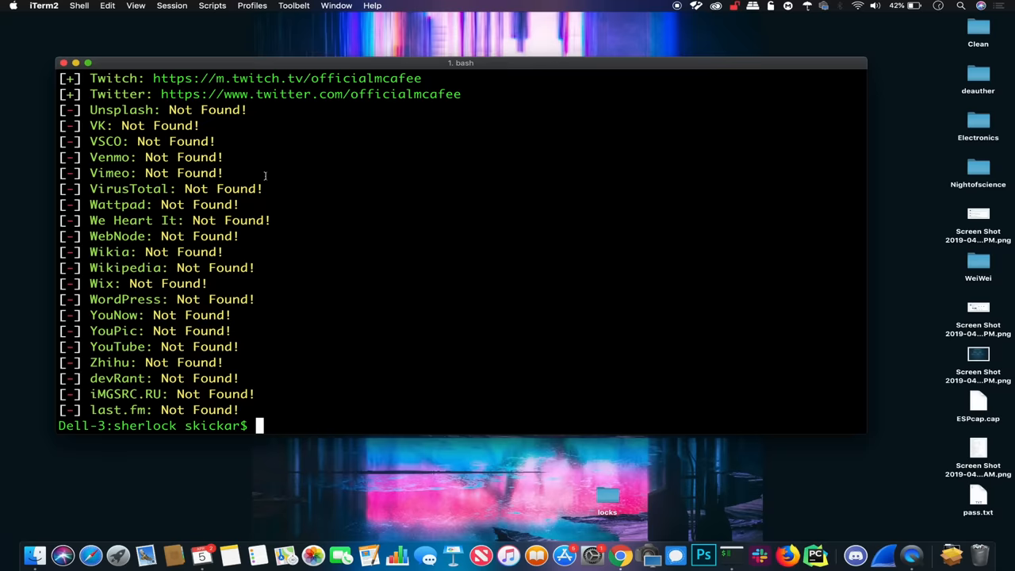
# Step: List the folder and open officialmcafee.txt in nano showing its 12 found profile links
pyautogui.write('ls')
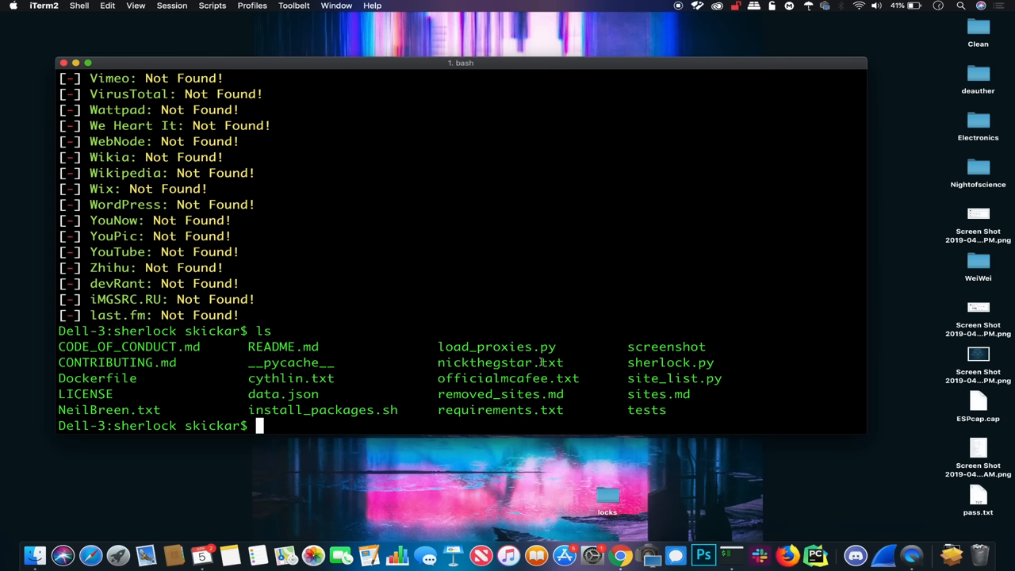
pyautogui.write('nano officialmcafee.txt')
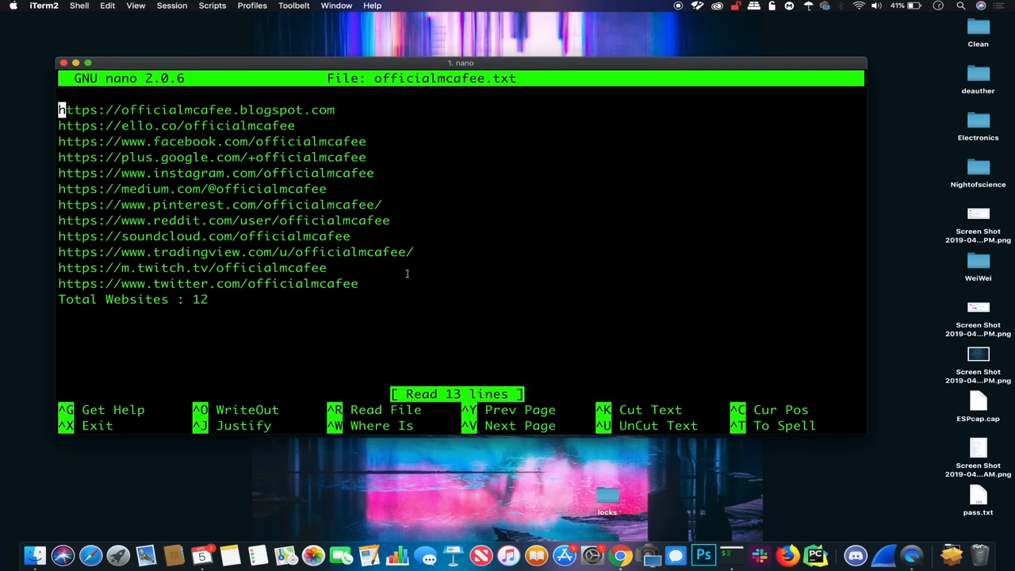
pyautogui.moveTo(349, 328)
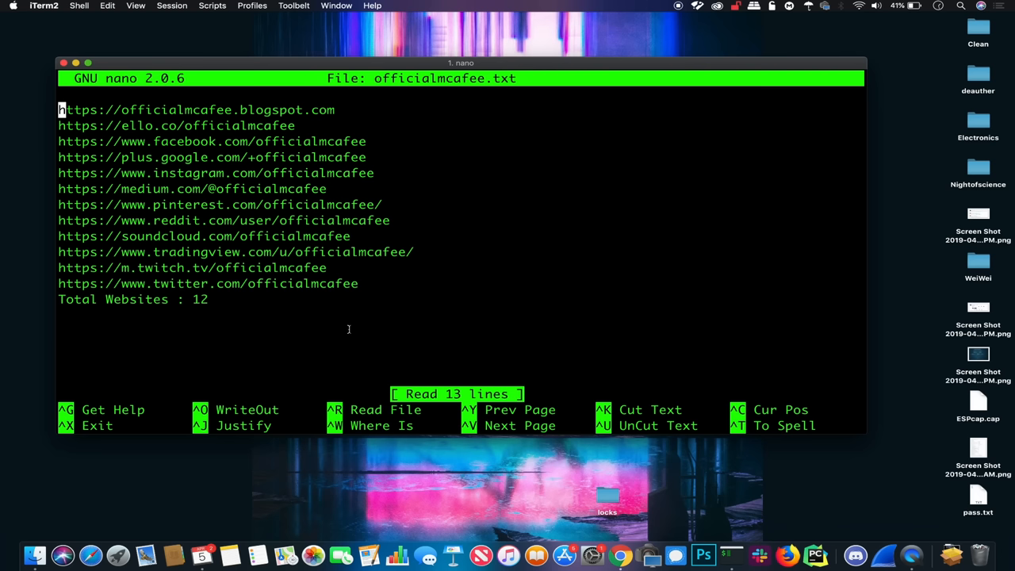
pyautogui.moveTo(438, 346)
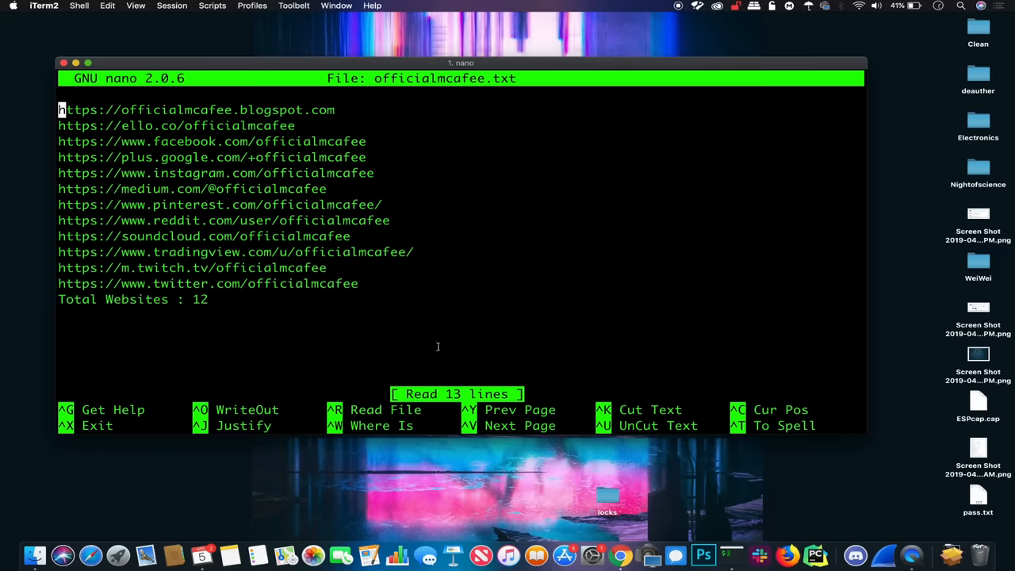